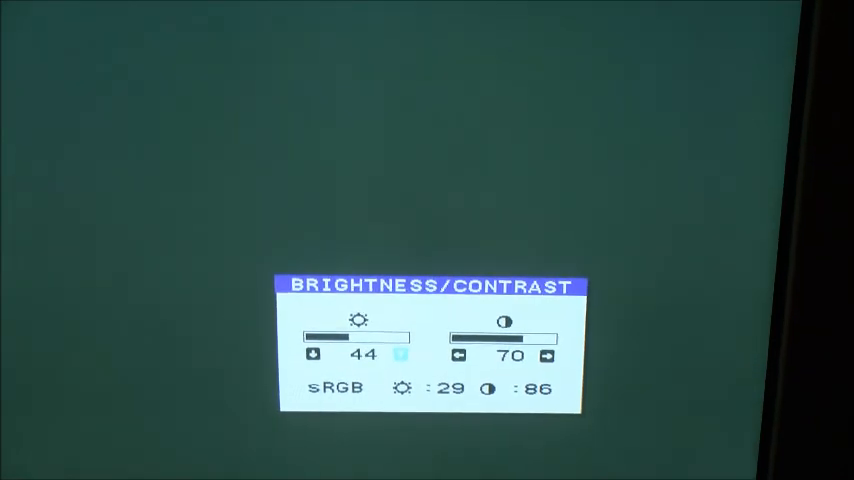
Raise the monitor brightness from 44 to 51, keeping contrast at 70.
click(404, 356)
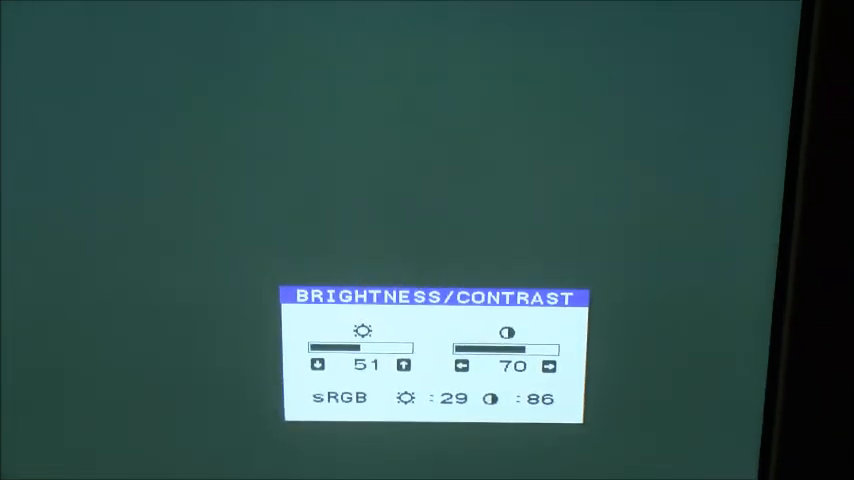